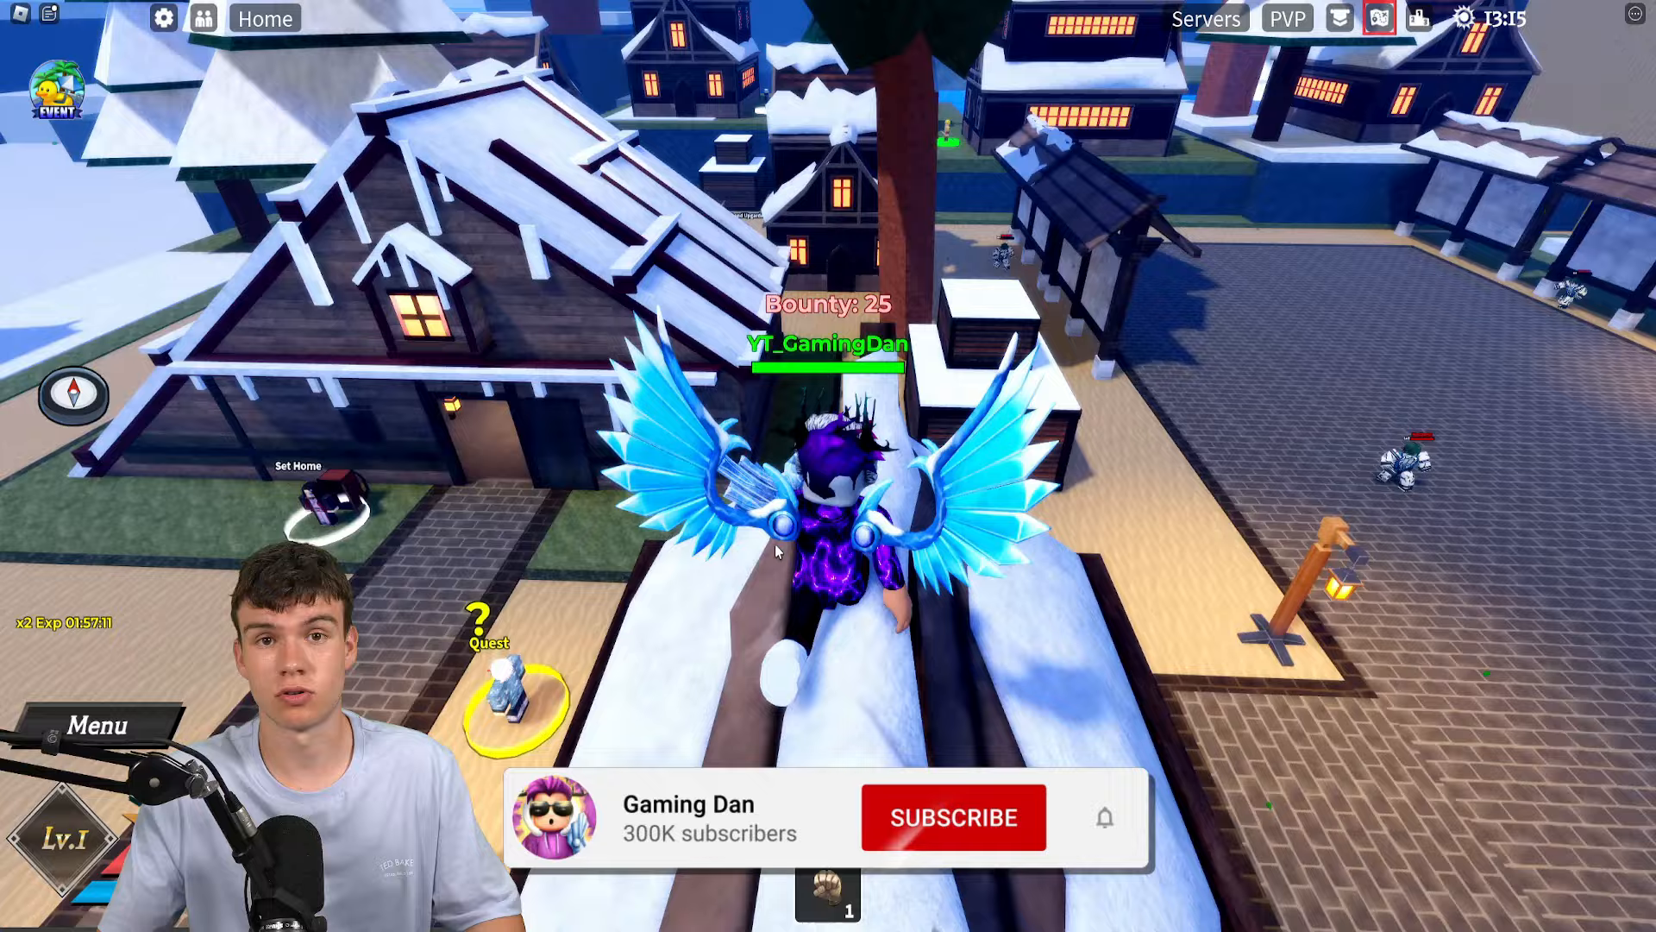
Step: Open the settings gear, then bring up the RBLX Codes A–Z game codes list
{"action": "left_click", "coordinate": [951, 817]}
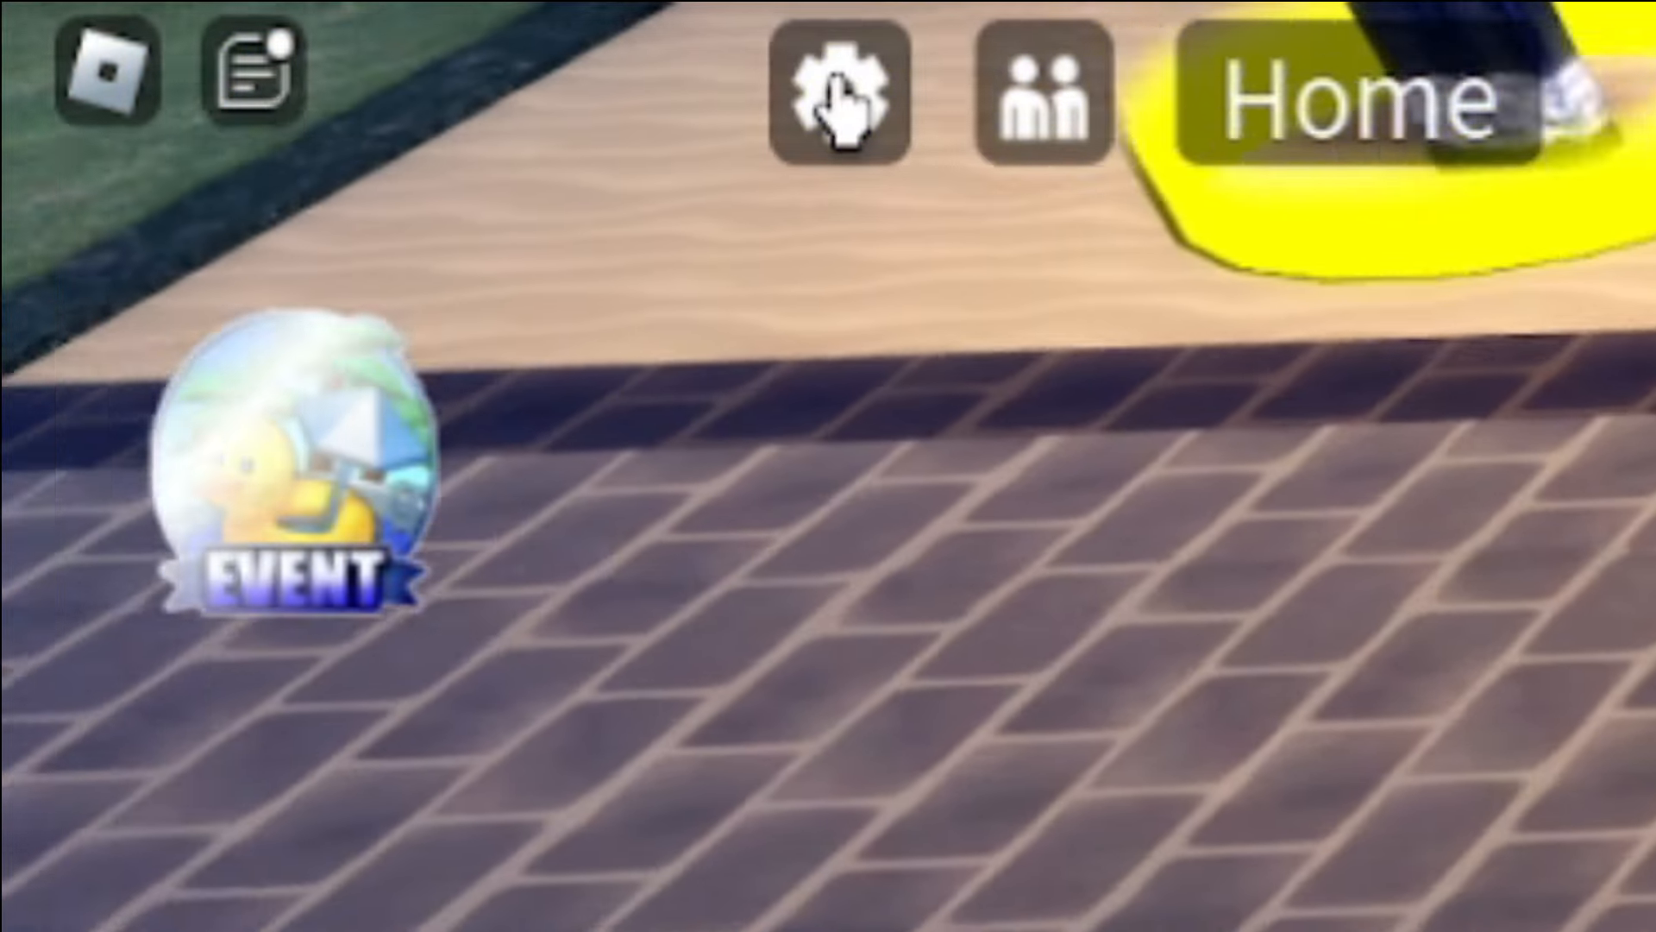
{"action": "left_click", "coordinate": [839, 95]}
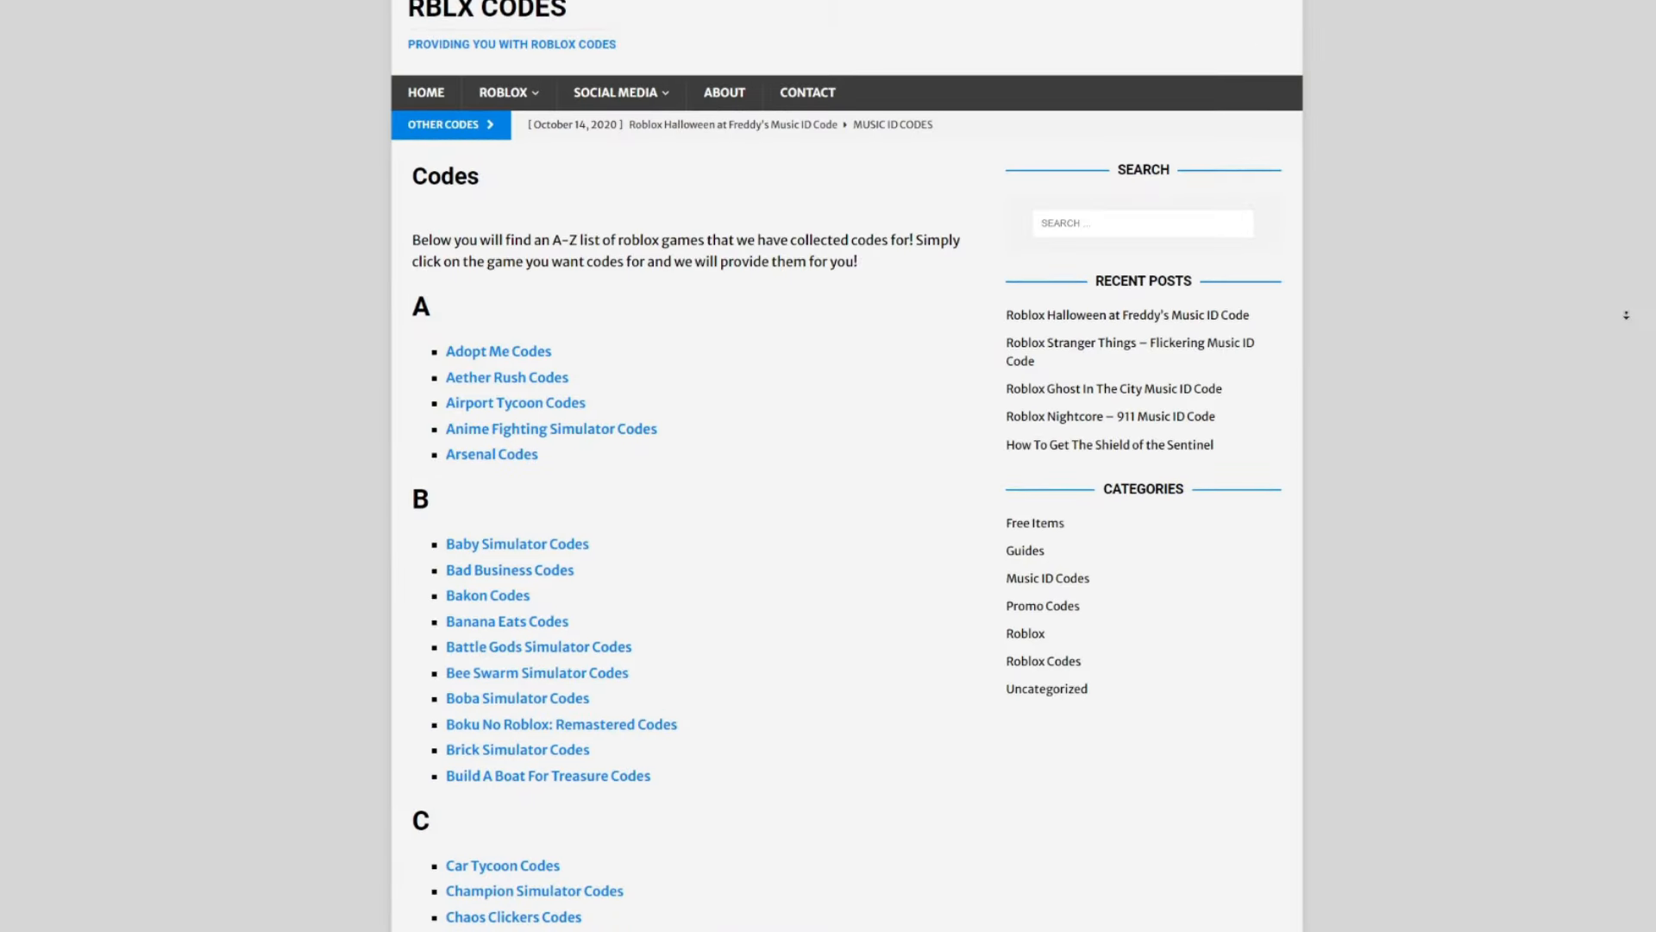
Step: Scroll down the RBLX Codes page while looking up the game's codes
{"action": "scroll", "scroll_direction": "down", "scroll_amount": 3}
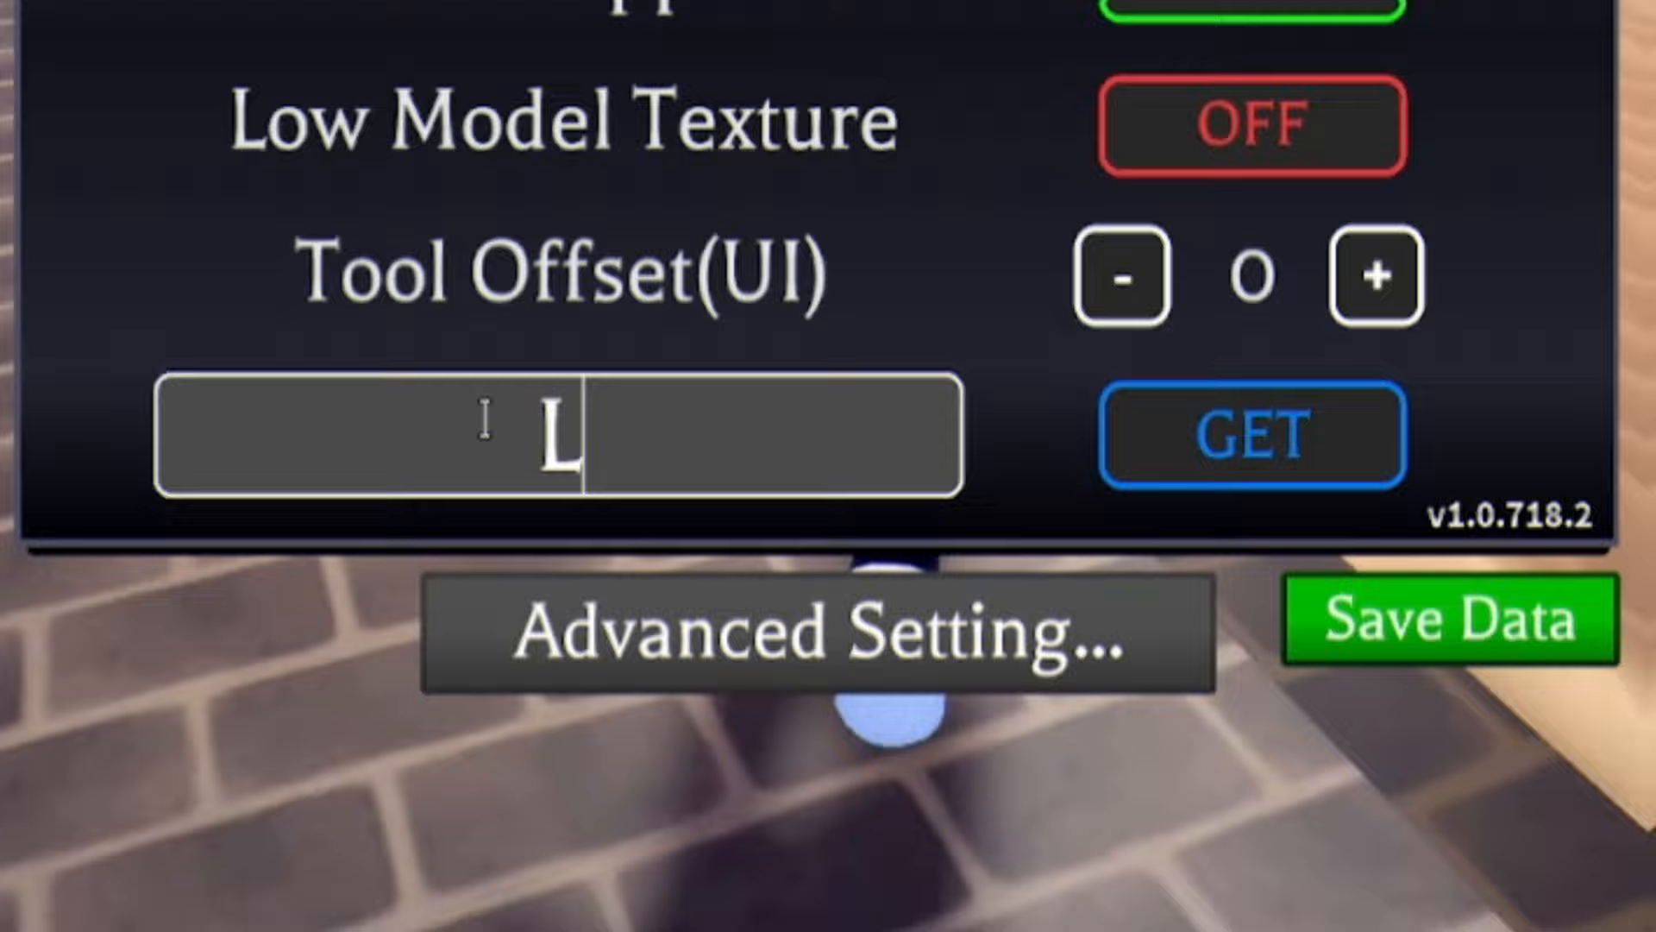
Step: Enter and redeem the codes ETSGO and SUMMEREVENT
{"action": "type", "text": "ETSGO"}
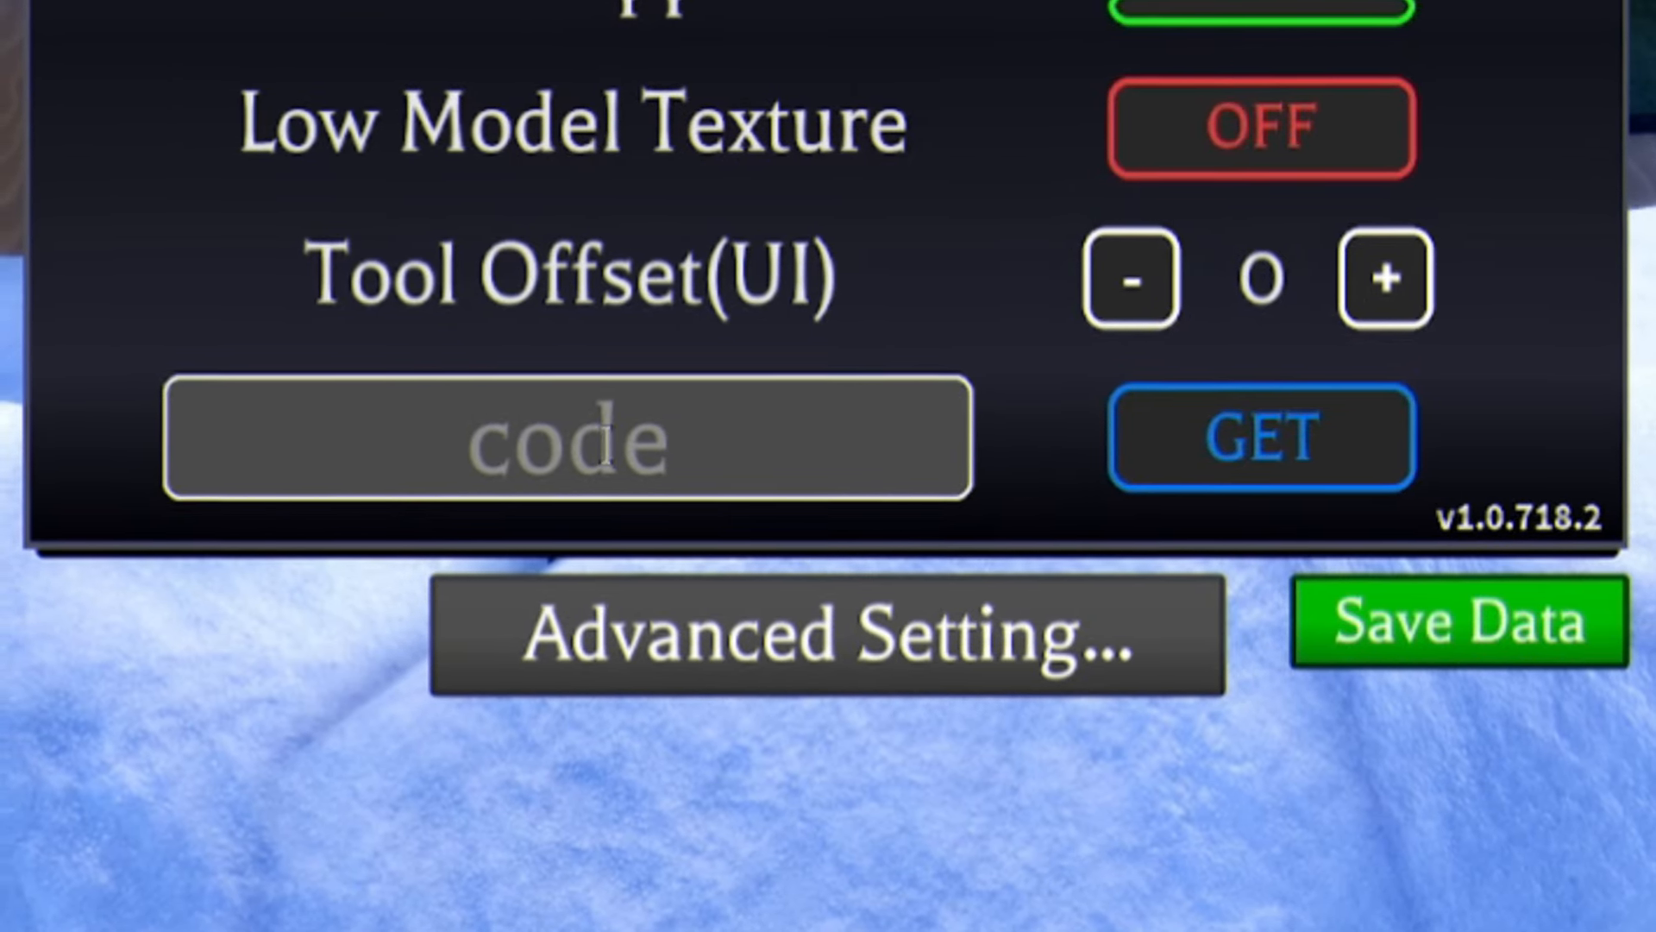
{"action": "type", "text": "SUMMEREVENT"}
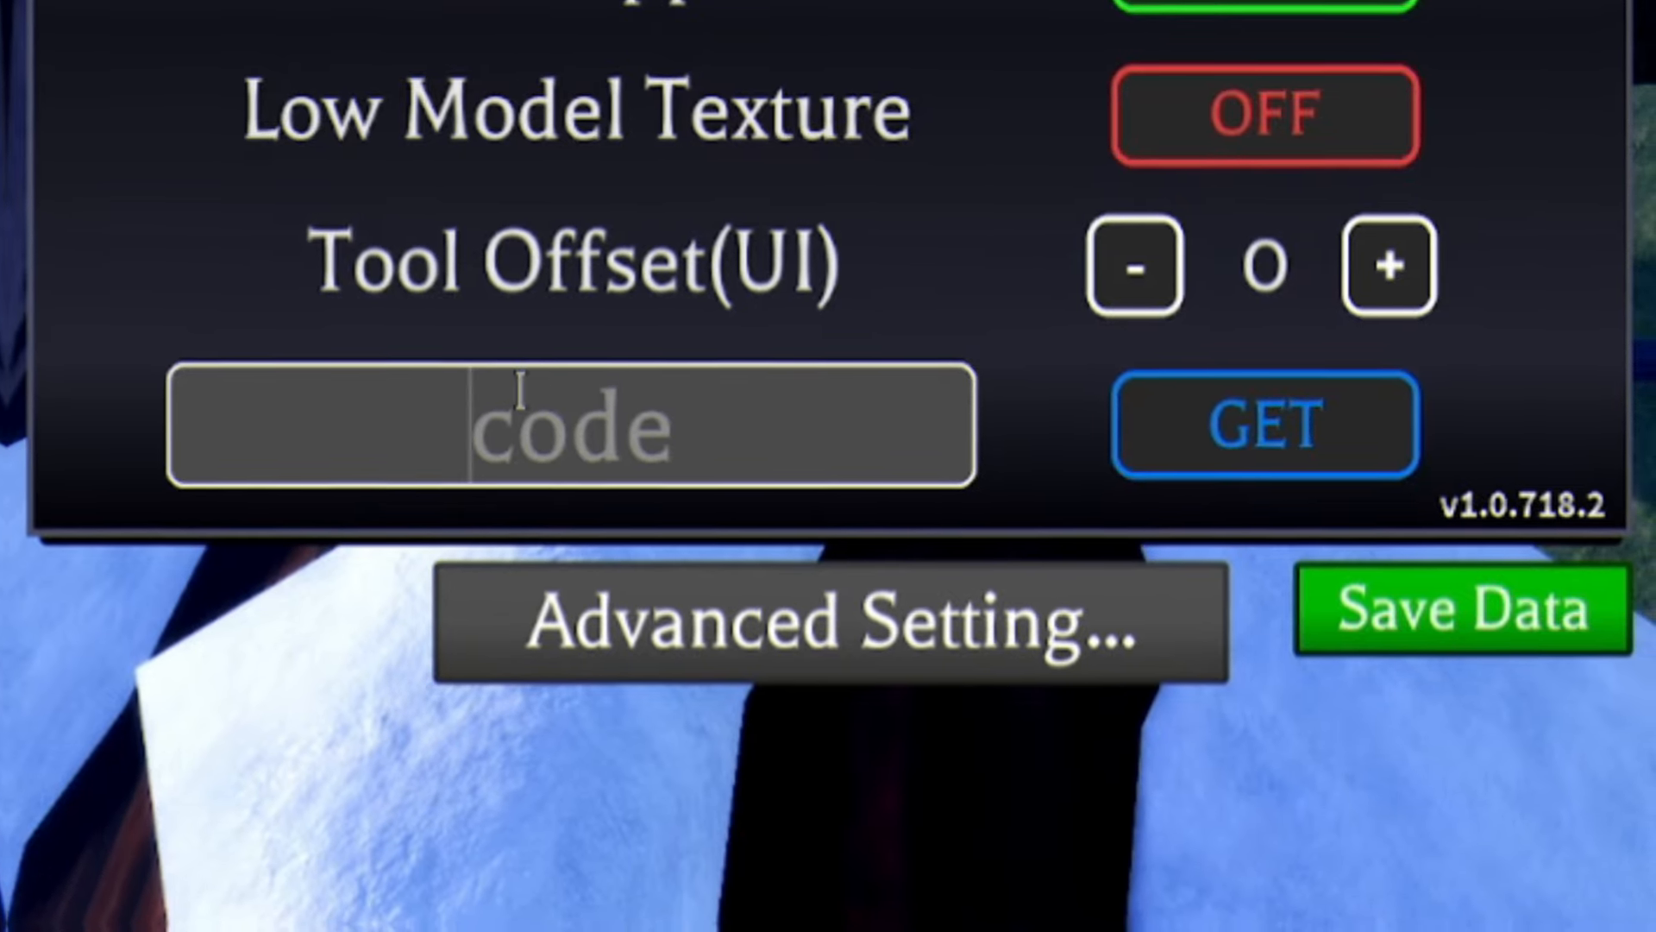
Step: Redeem THX4U, PLAY, OONLIGHT, DEMONSLAYER1000, DC1000, DC, then enter SuperNVB
{"action": "type", "text": "THX4U"}
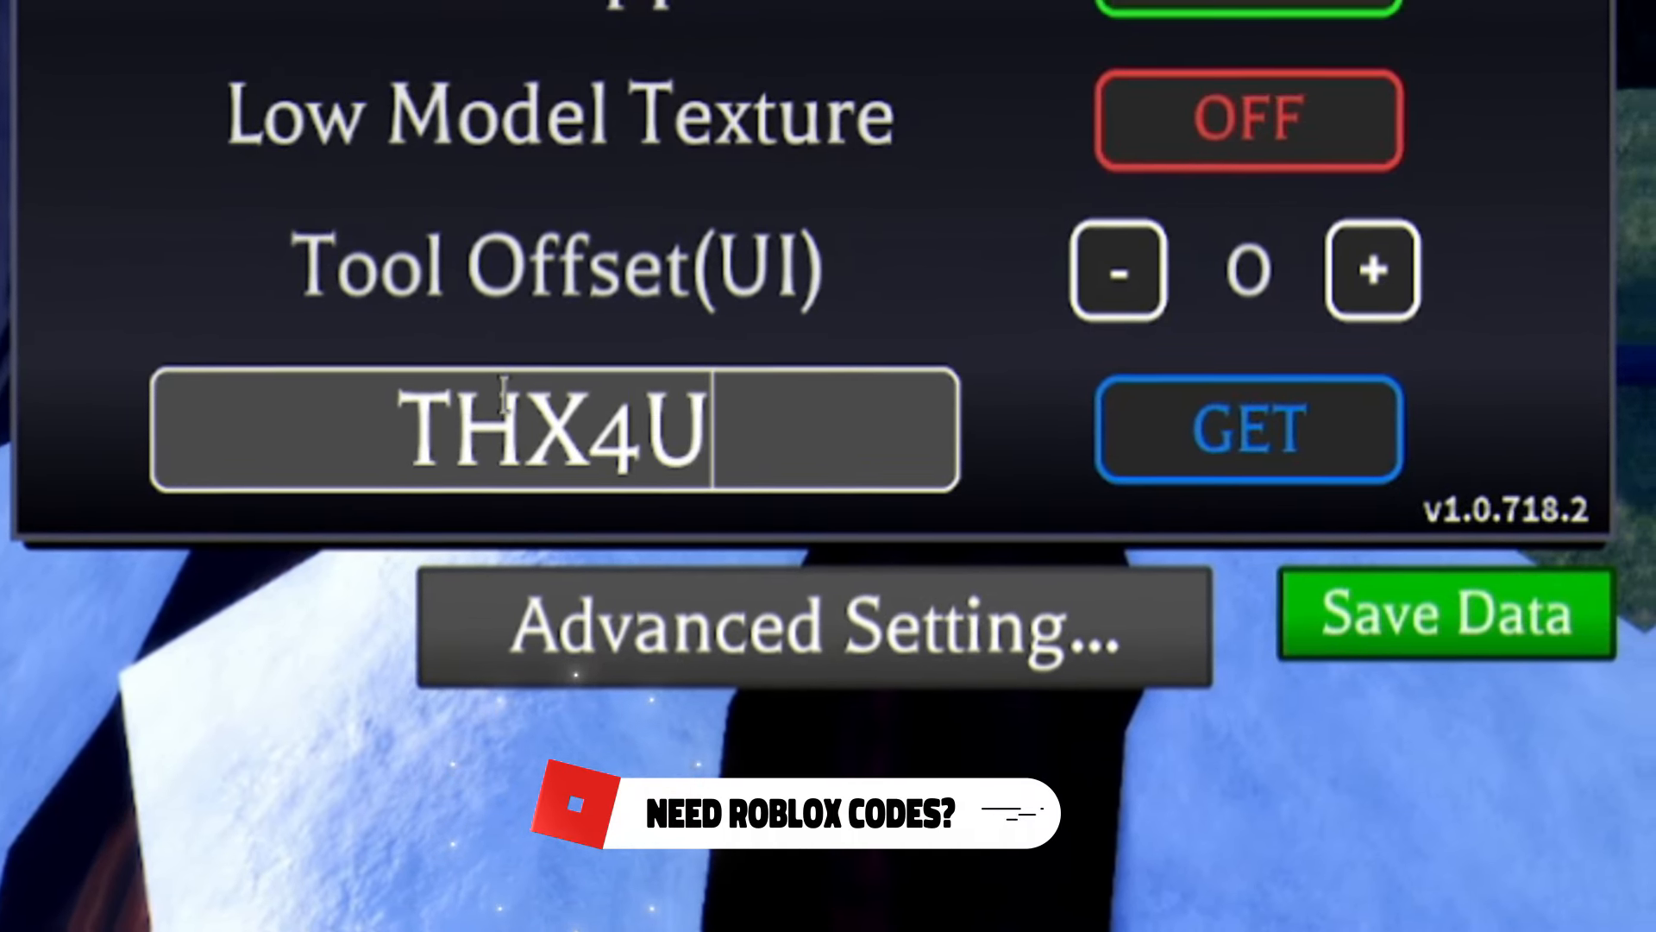
{"action": "type", "text": "PLAY"}
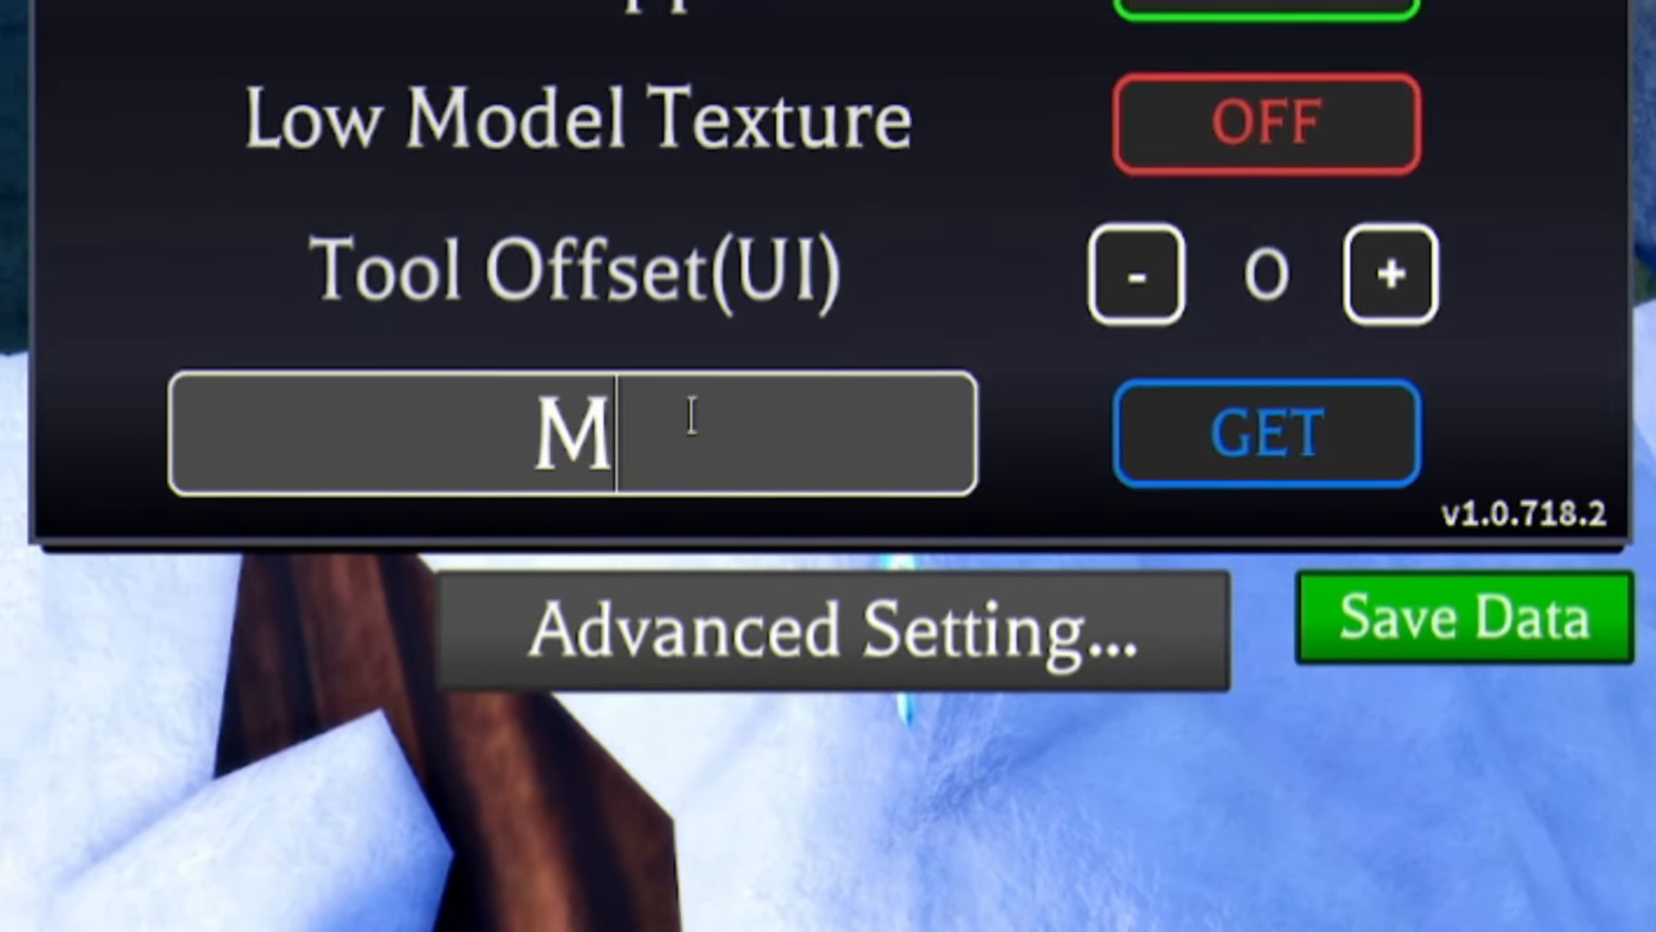
{"action": "type", "text": "OONLIGHT"}
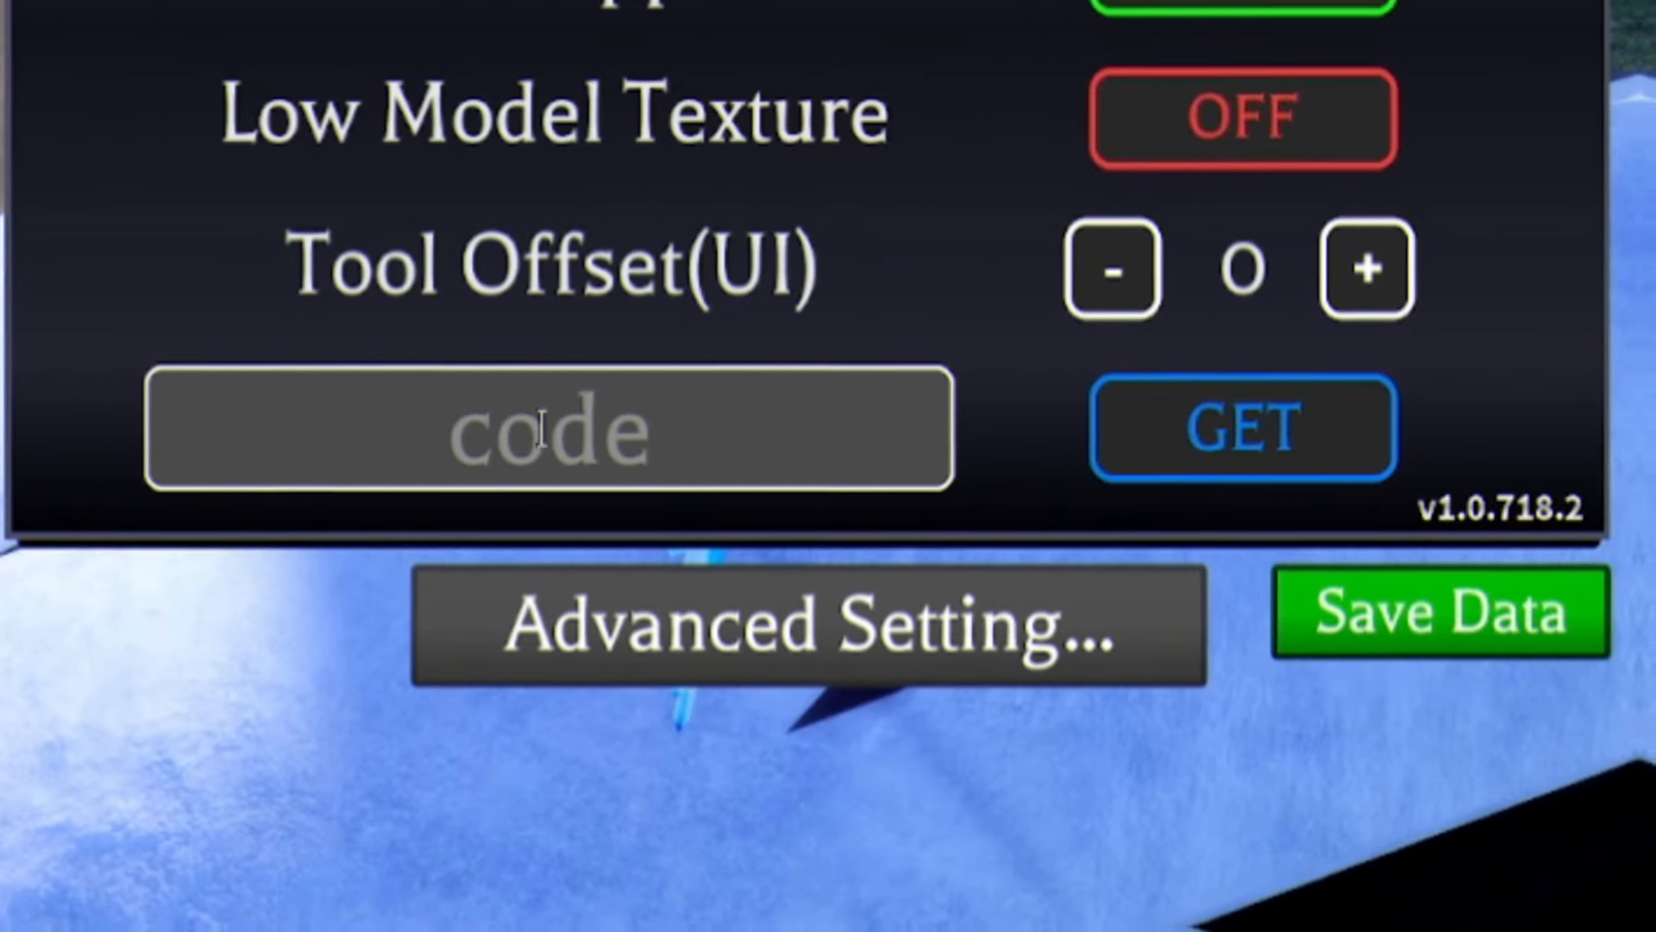
{"action": "type", "text": "DEMONSLAYER1000"}
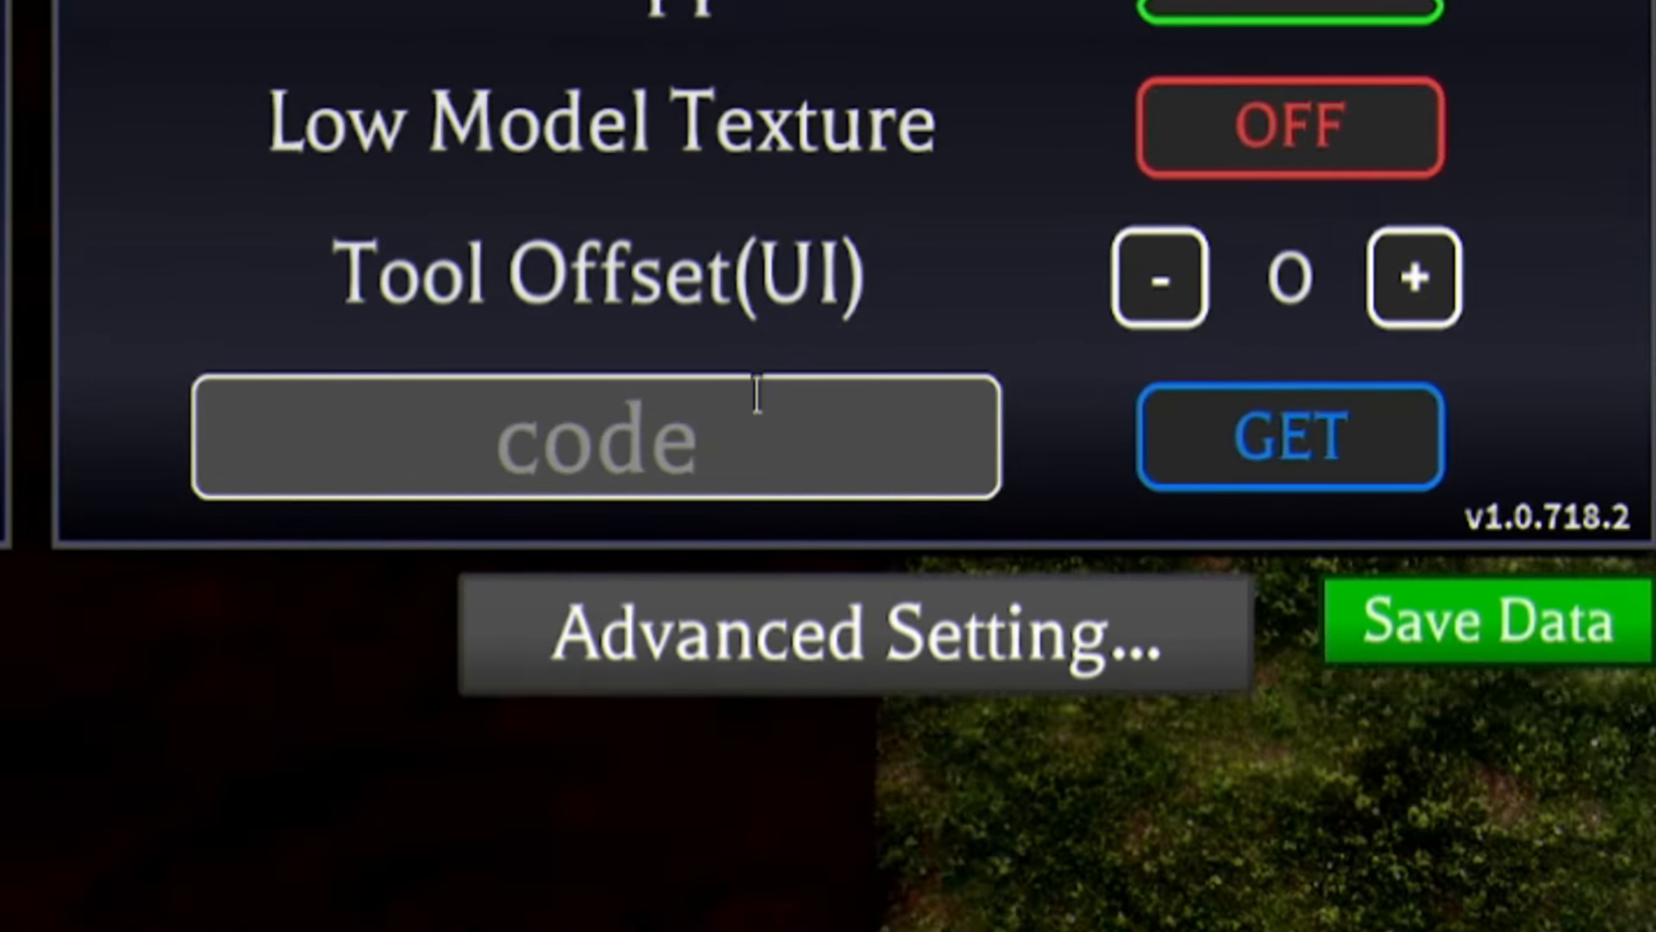
{"action": "type", "text": "DC1000"}
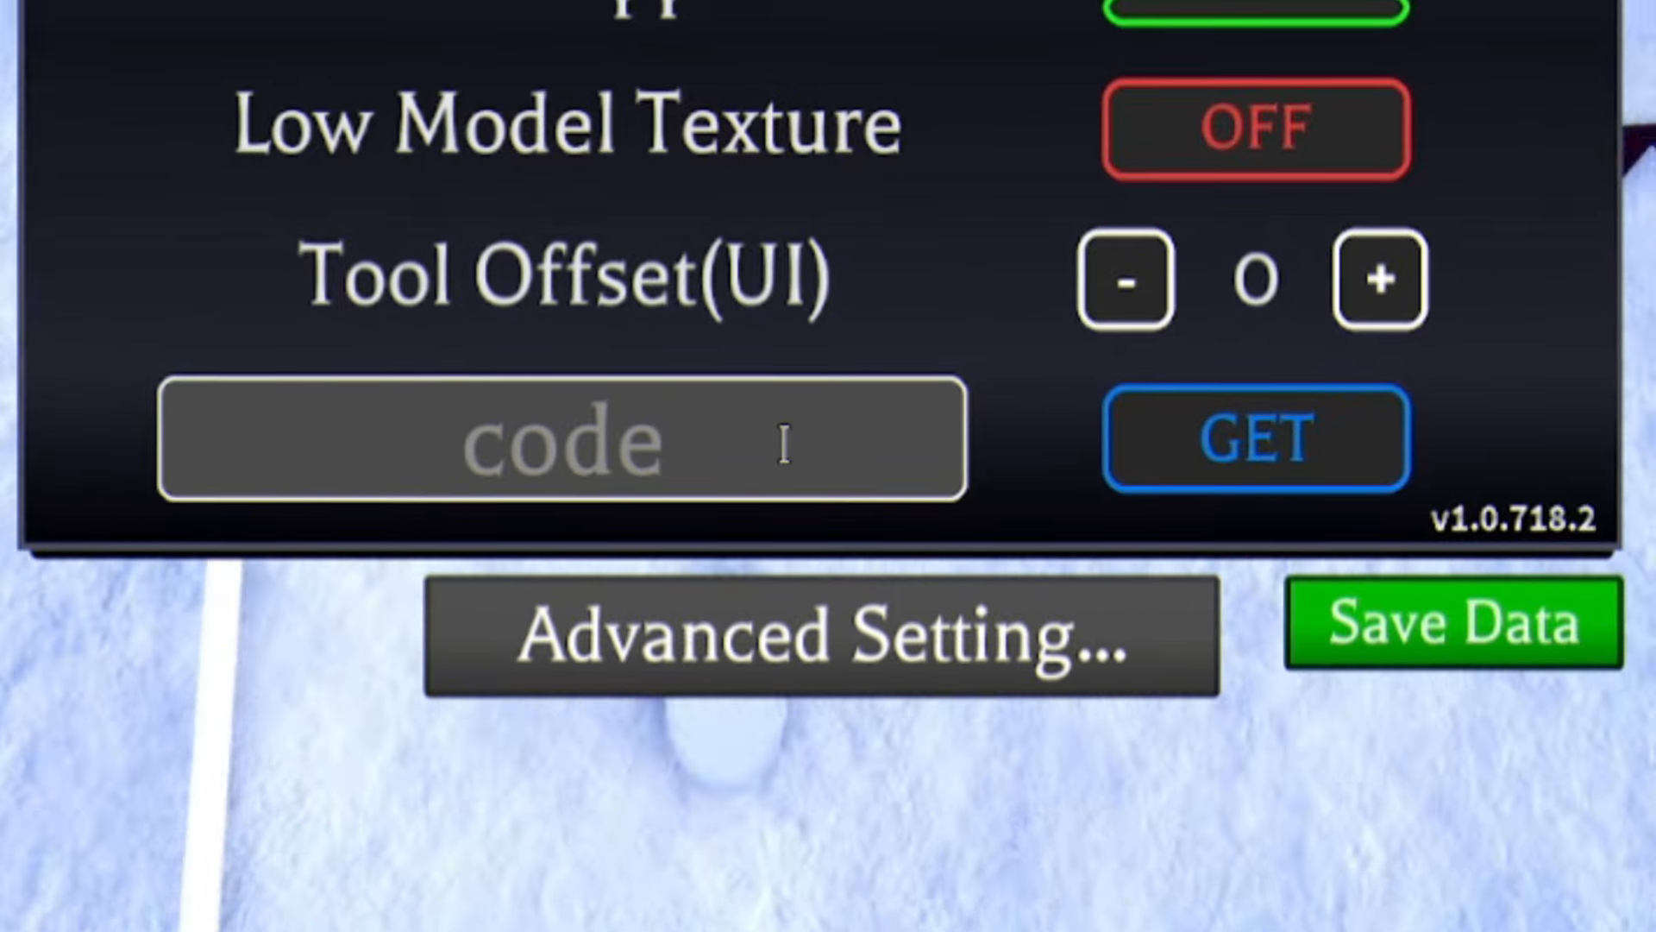
{"action": "type", "text": "DC"}
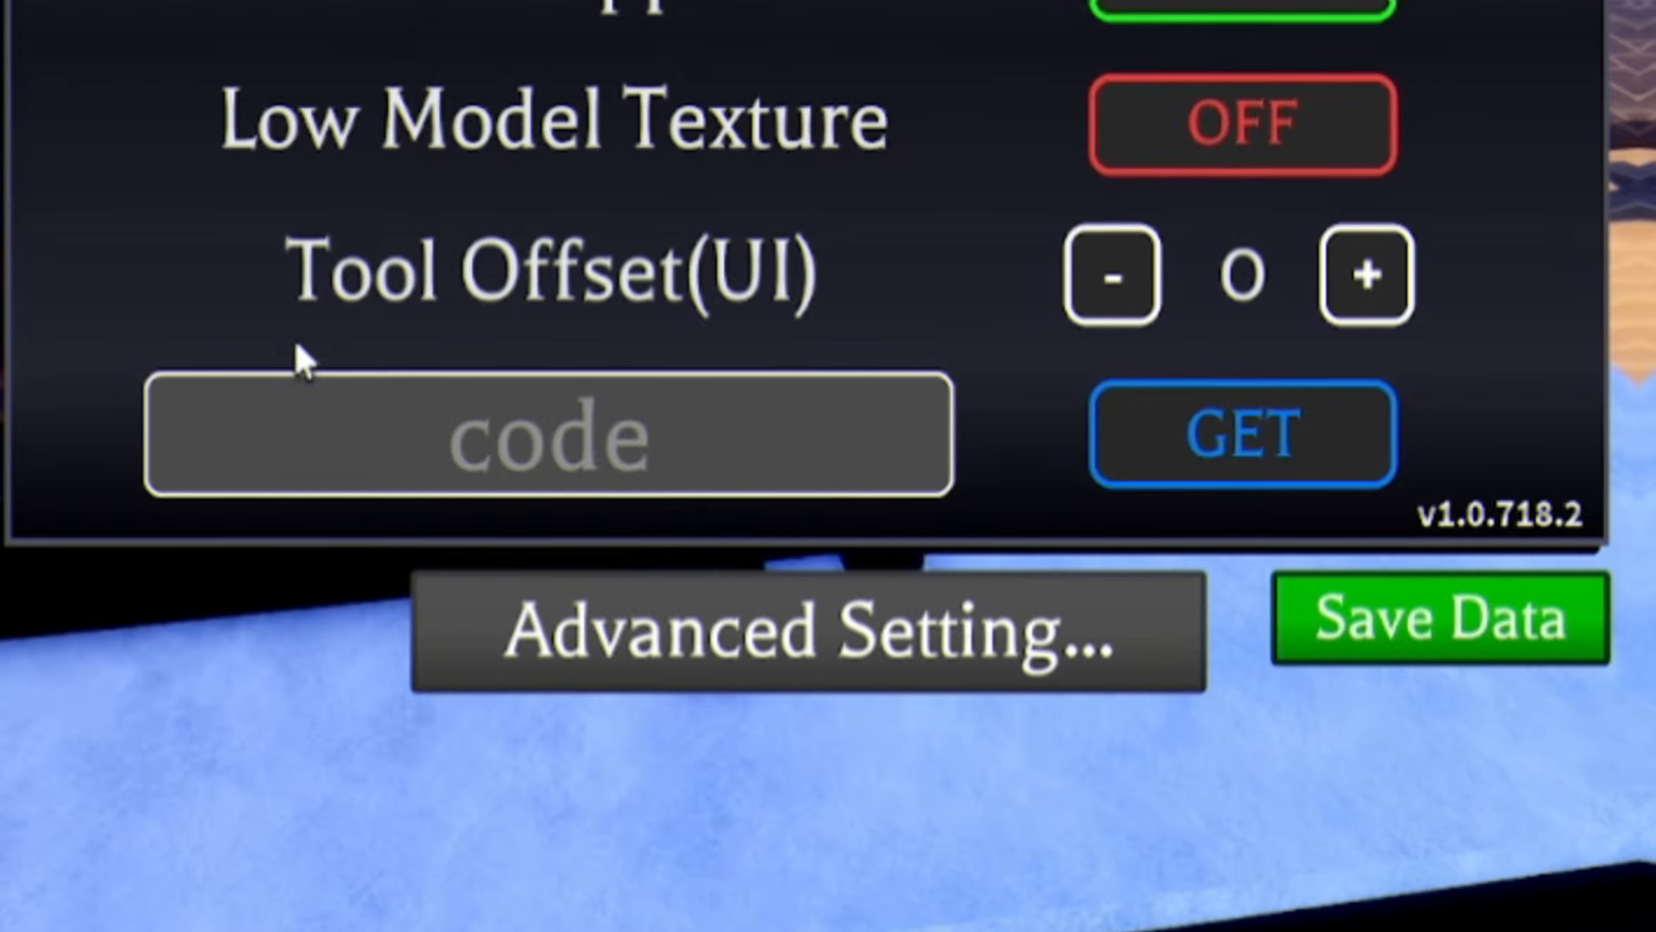
{"action": "type", "text": "SuperNVB"}
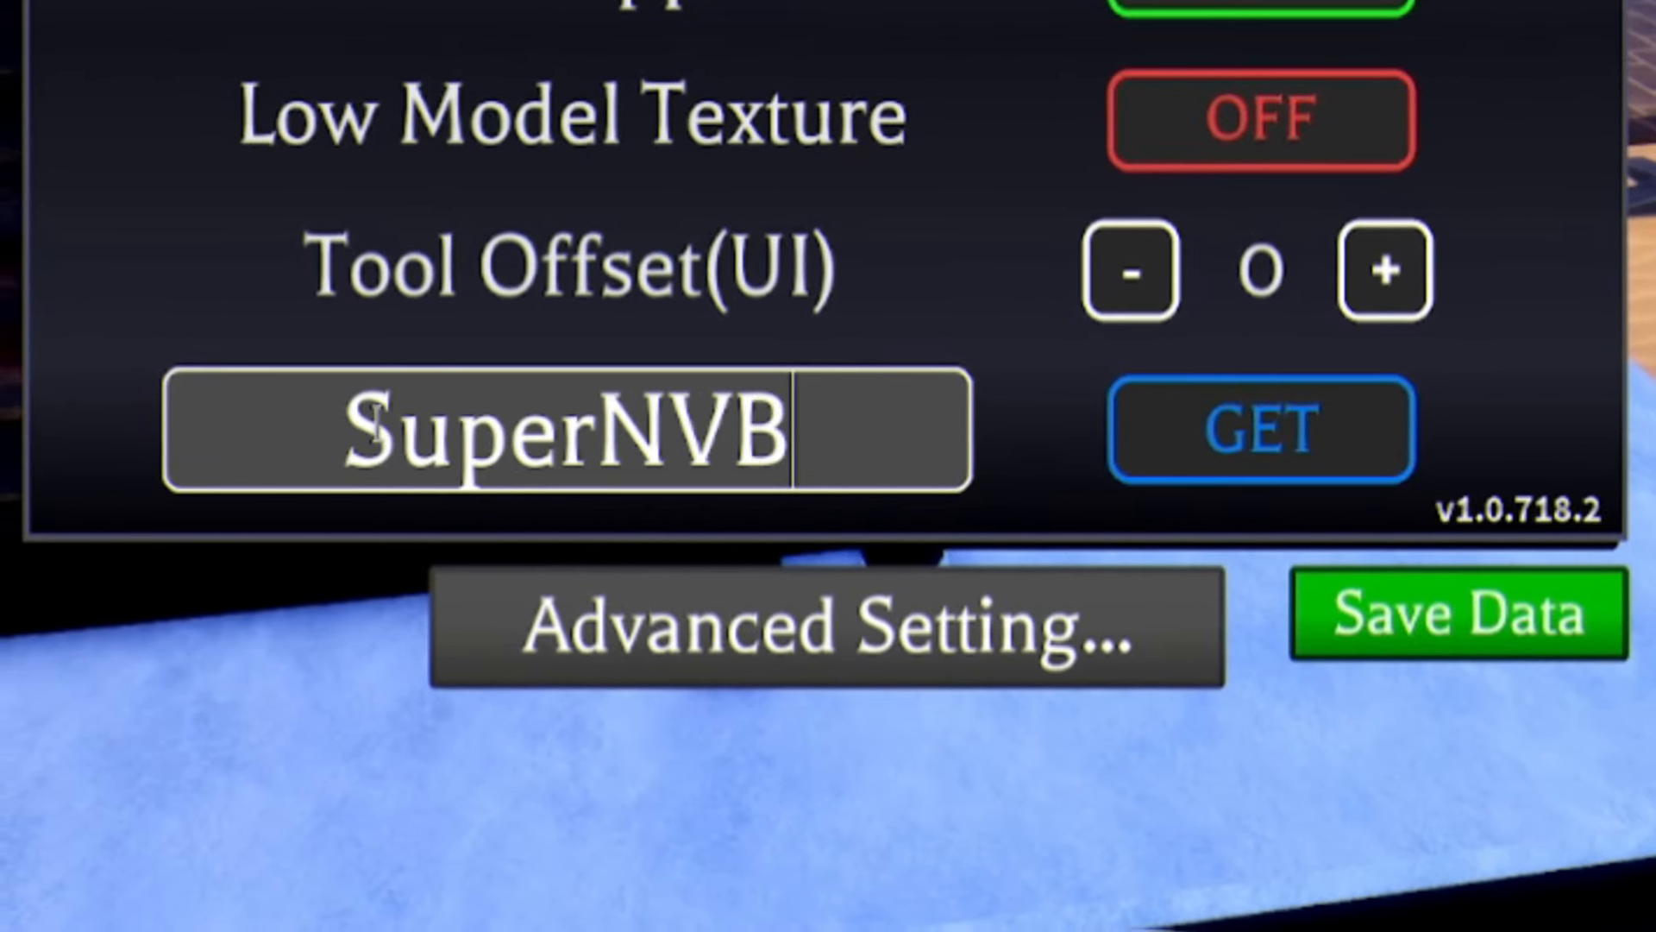